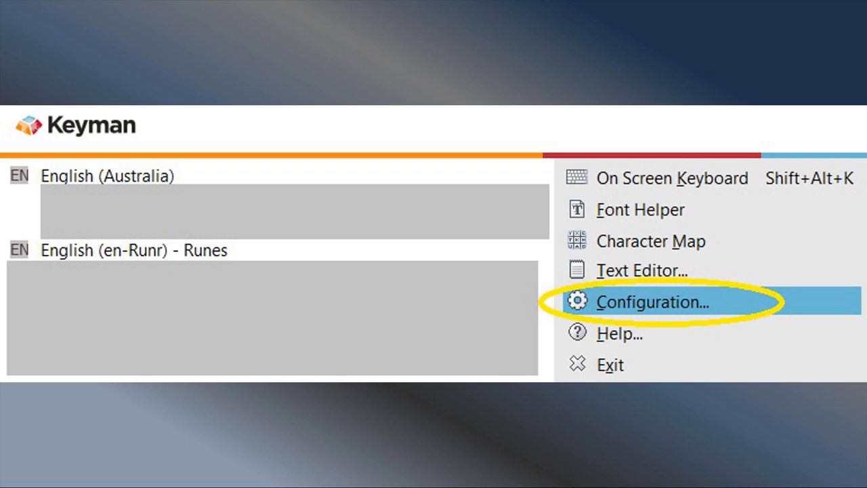
- Choose Configuration... from the Keyman tray menu to show the Options page
{"action": "left_click", "coordinate": [652, 301]}
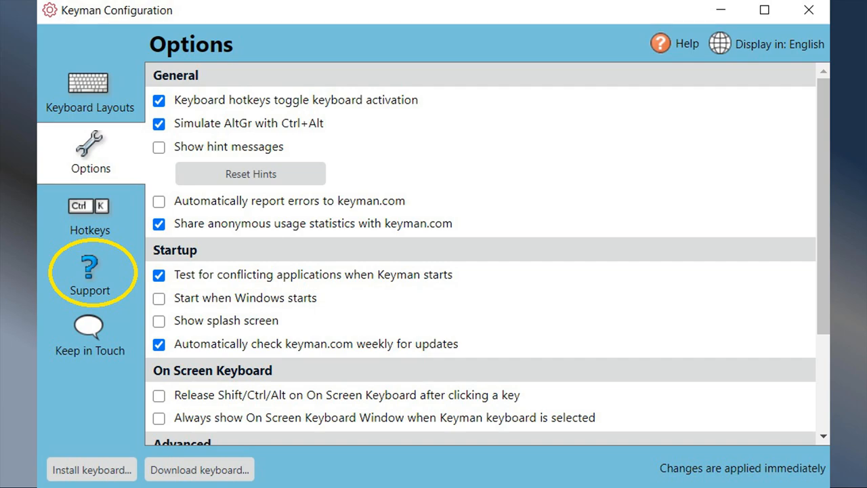
- View Keyman version 16.0.147 on Support and check for updates
{"action": "left_click", "coordinate": [89, 271]}
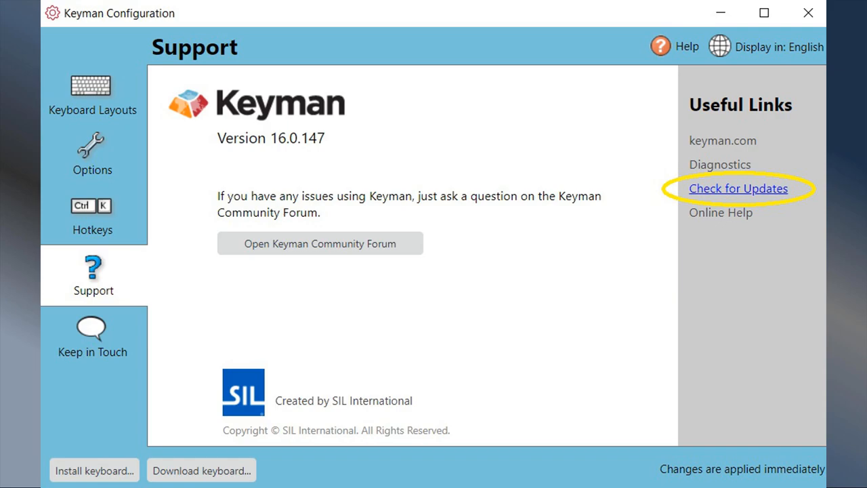
{"action": "left_click", "coordinate": [737, 188]}
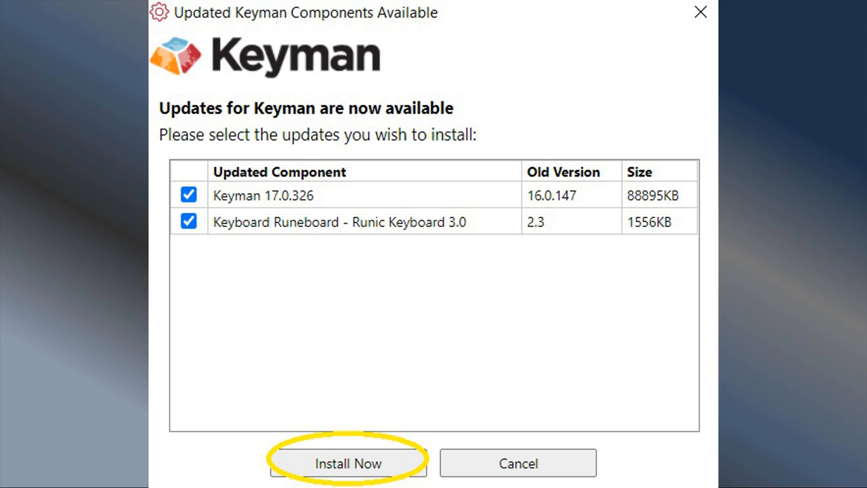
- Install both ticked updates, Keyman 17.0.326 and Runeboard Runic Keyboard 3.0
{"action": "left_click", "coordinate": [347, 463]}
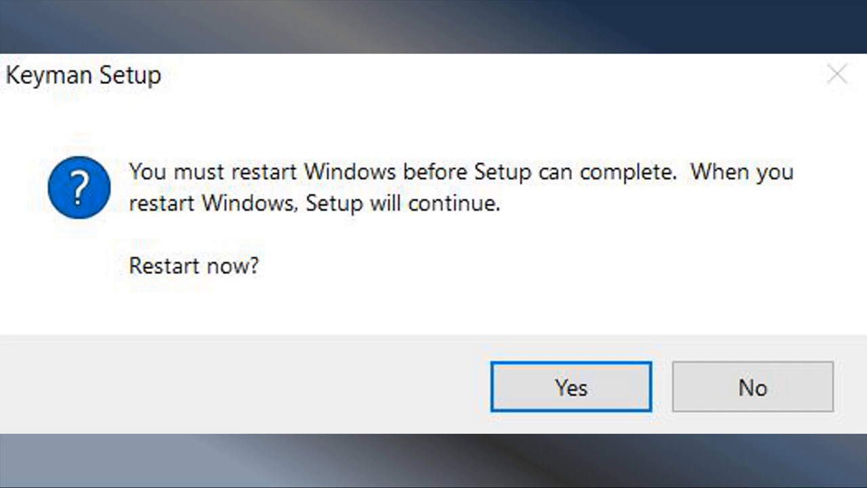